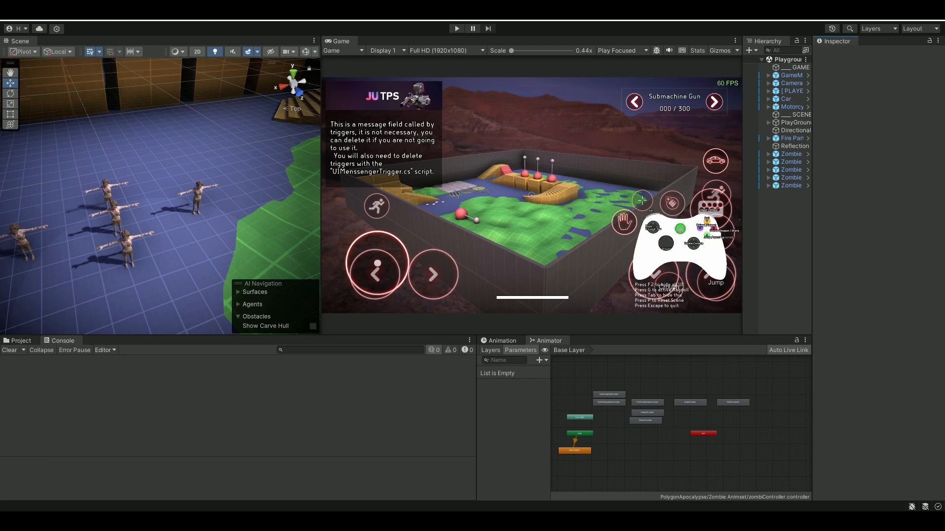
pyautogui.moveTo(203, 343)
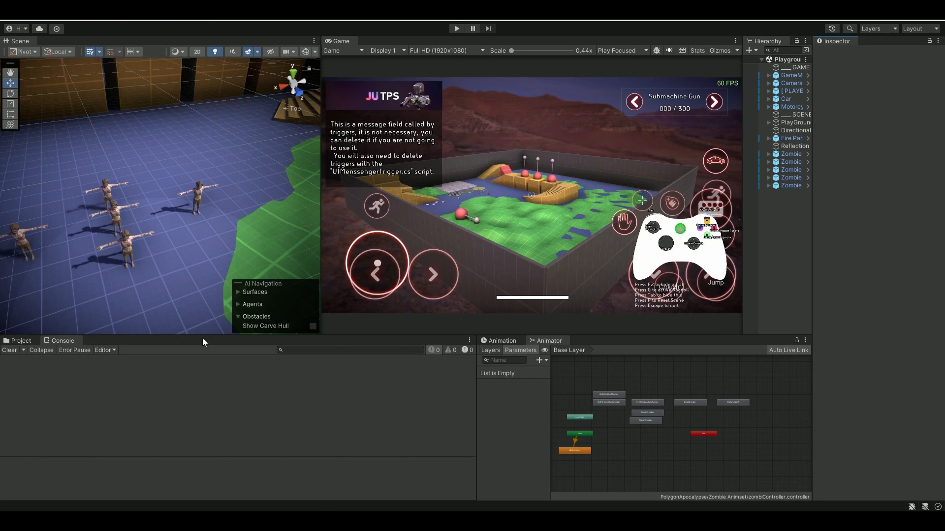
pyautogui.moveTo(174, 239)
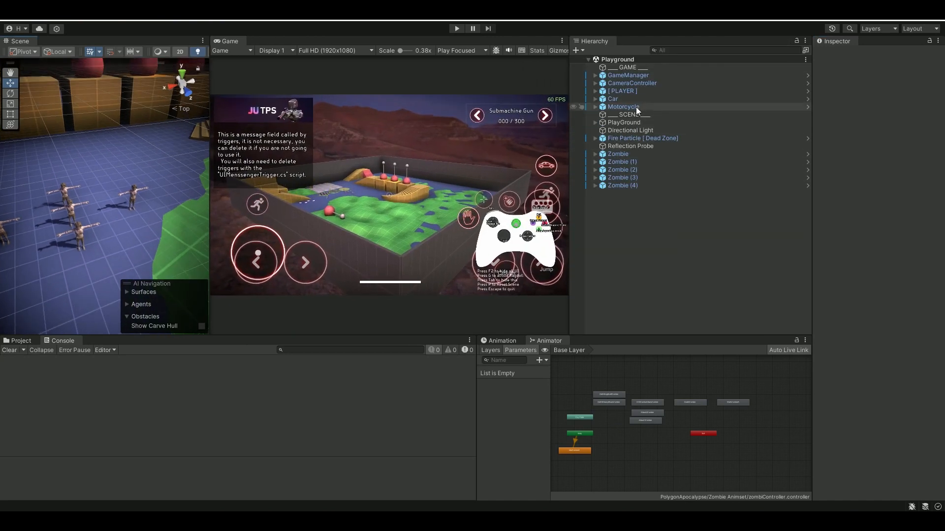
# Step: Select the first Zombie in the Hierarchy to show its Nav Mesh Agent, Capsule Collider and Blaze AI
pyautogui.click(618, 154)
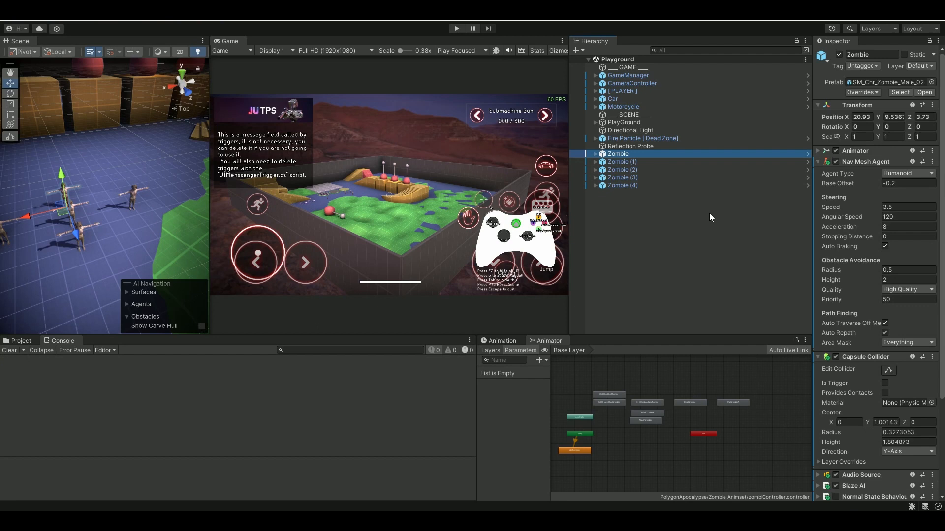
pyautogui.moveTo(708, 216)
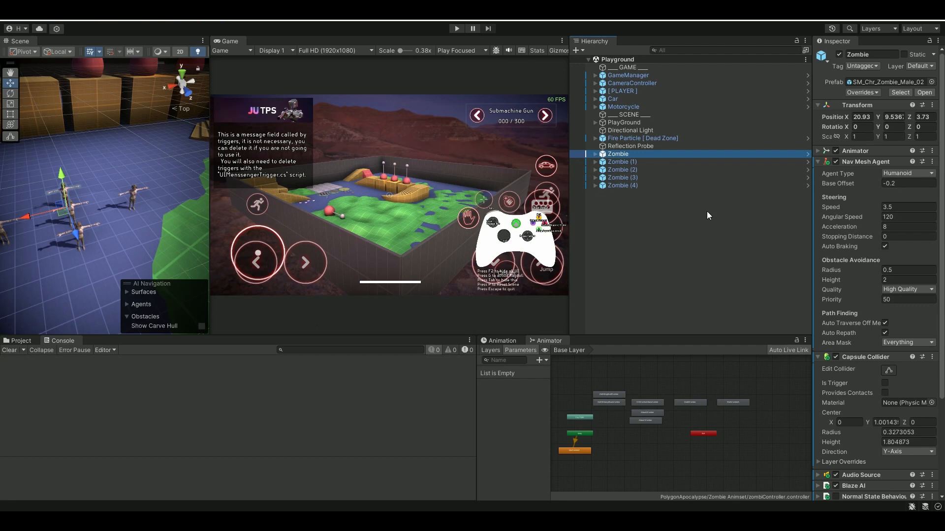
pyautogui.moveTo(650, 200)
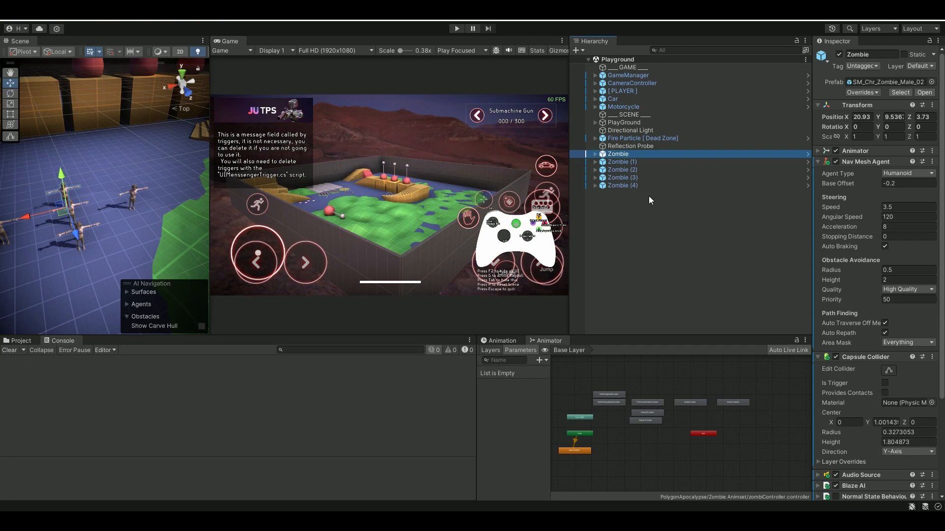
pyautogui.moveTo(120, 252)
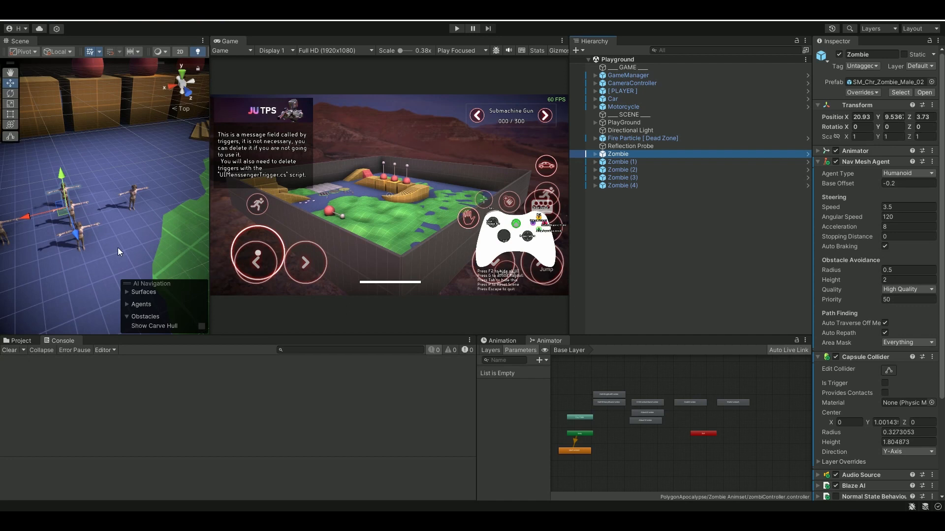
pyautogui.moveTo(580, 211)
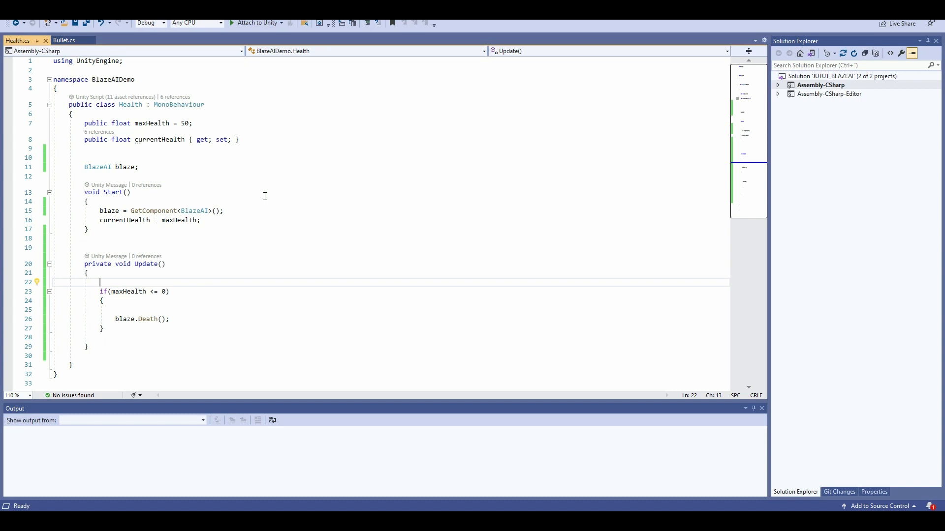
# Step: Scroll Health.cs to the Update method that calls blaze.Death() when maxHealth reaches zero
pyautogui.scroll(-3)
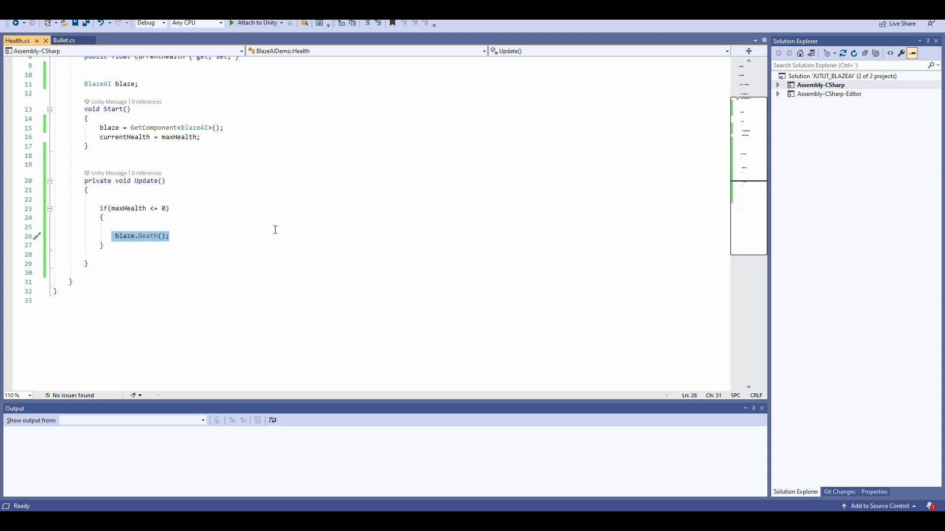
pyautogui.moveTo(101, 237)
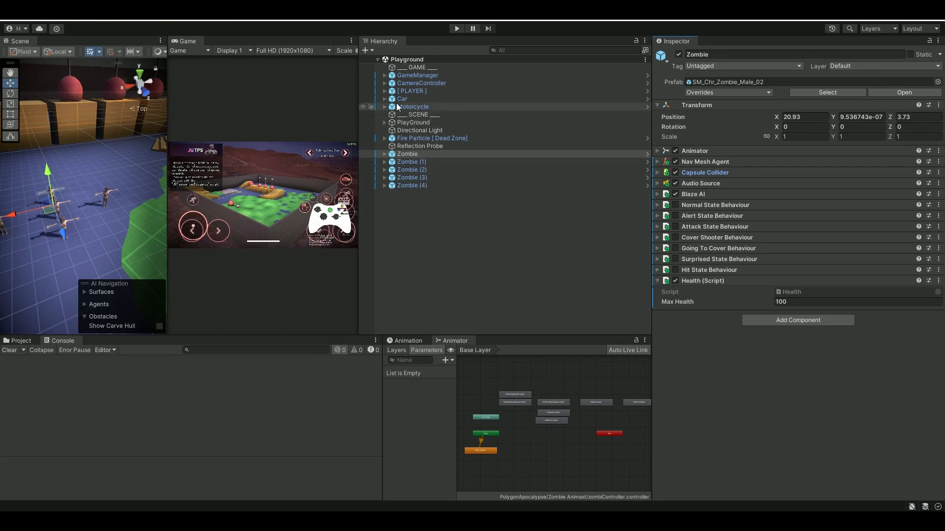
# Step: Expand [PLAYER] down to mixamorig:RightHand and select the Submachine Gun with its Weapon and trigger Box Collider
pyautogui.click(384, 90)
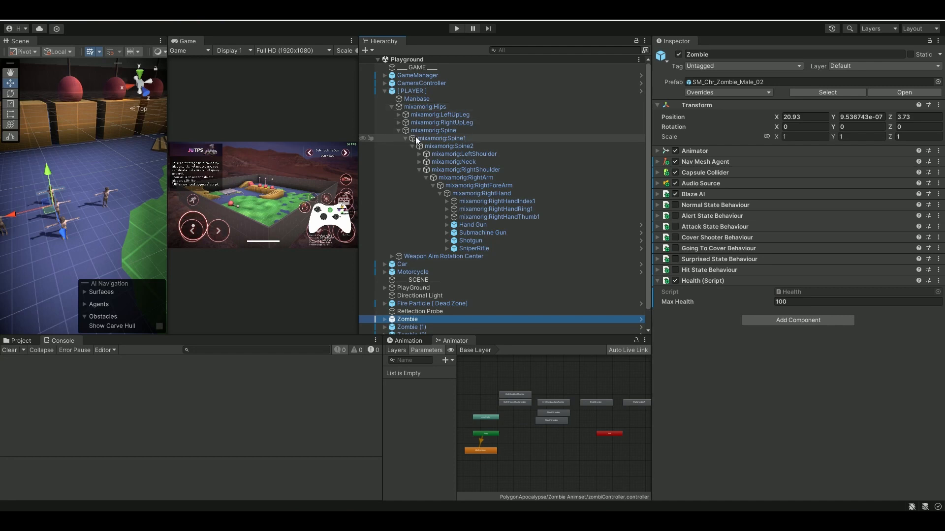
pyautogui.click(470, 240)
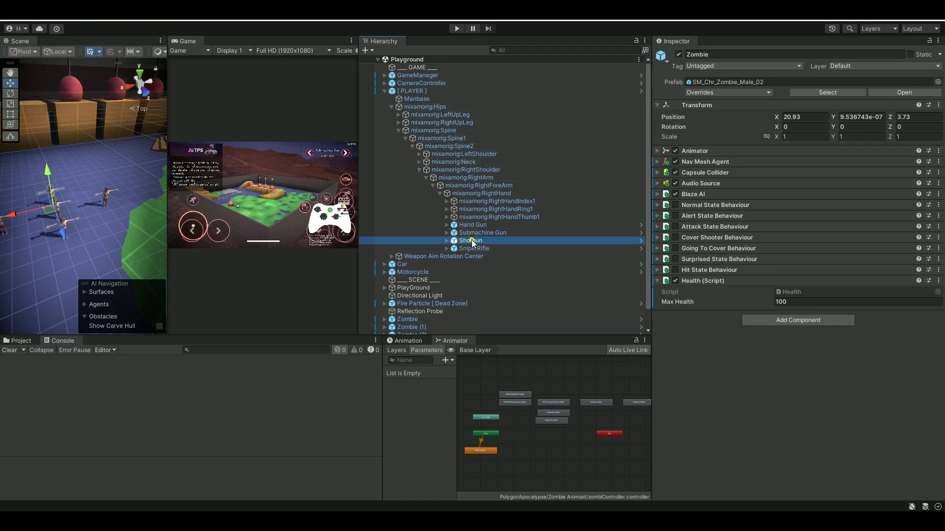
pyautogui.click(483, 233)
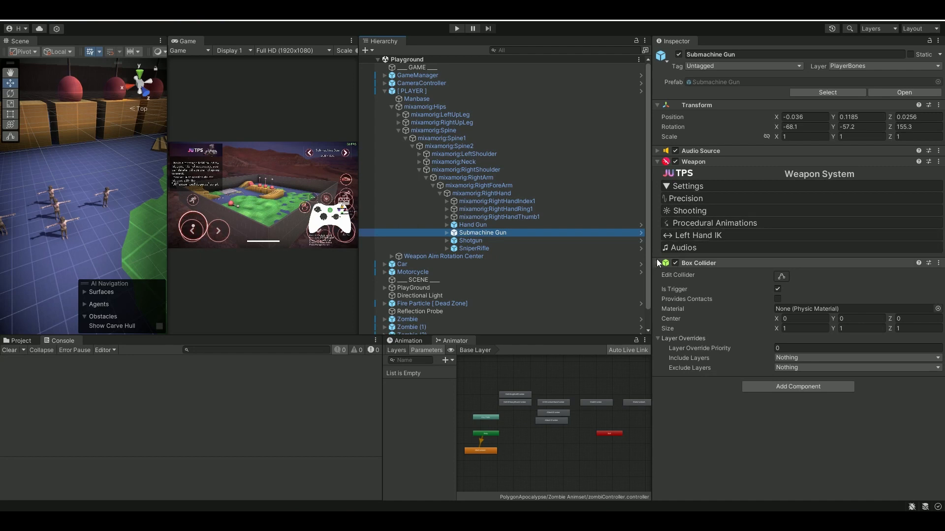
pyautogui.click(689, 210)
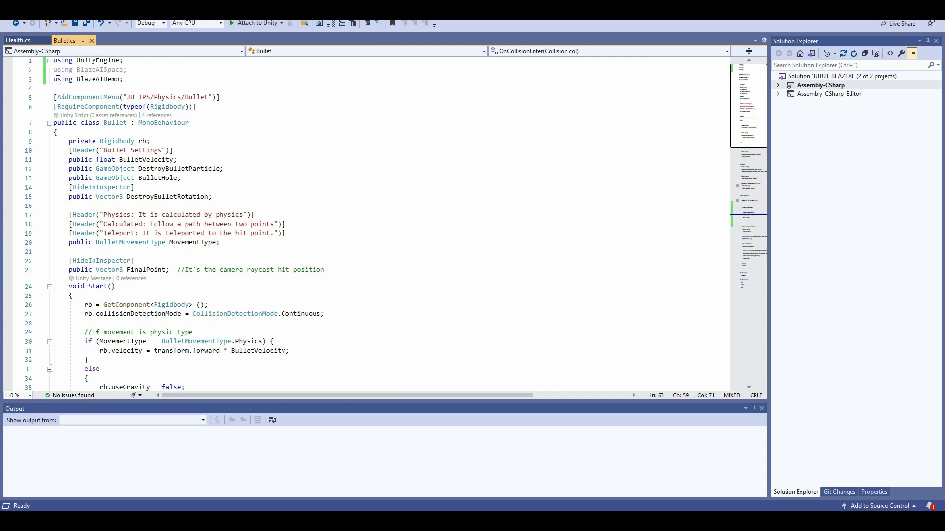
# Step: Highlight the using BlazeAISpace and BlazeAIDemo lines, then scroll to OnCollisionEnter calling Hit() and subtracting 10 health
pyautogui.moveTo(54, 69); pyautogui.dragTo(124, 79)
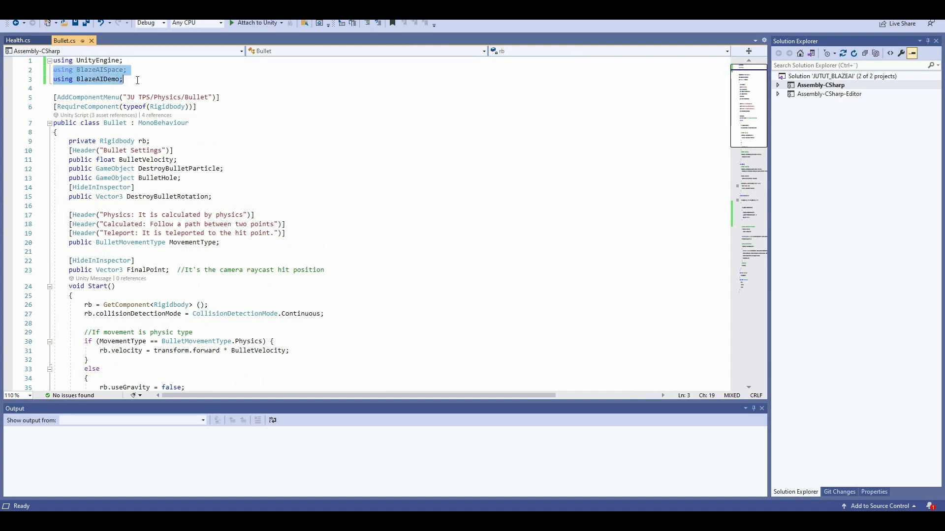
pyautogui.moveTo(450, 177)
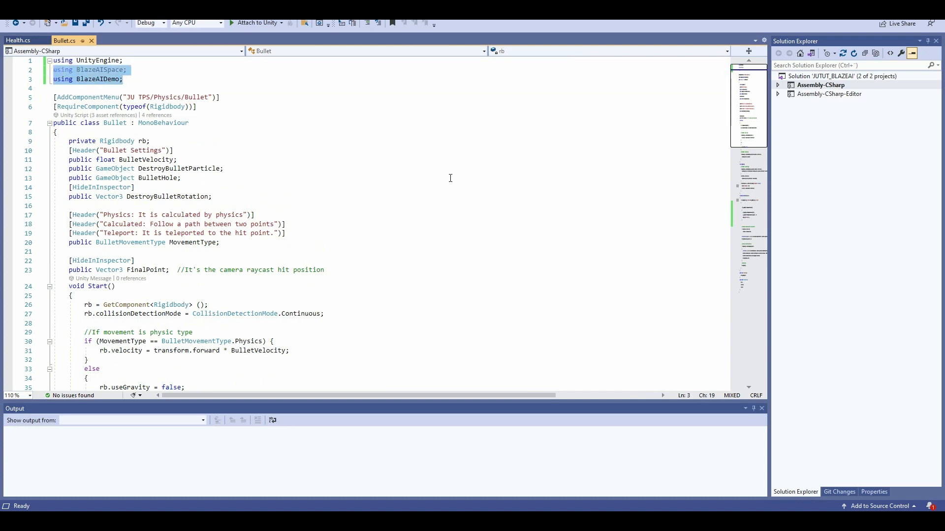
pyautogui.scroll(-3)
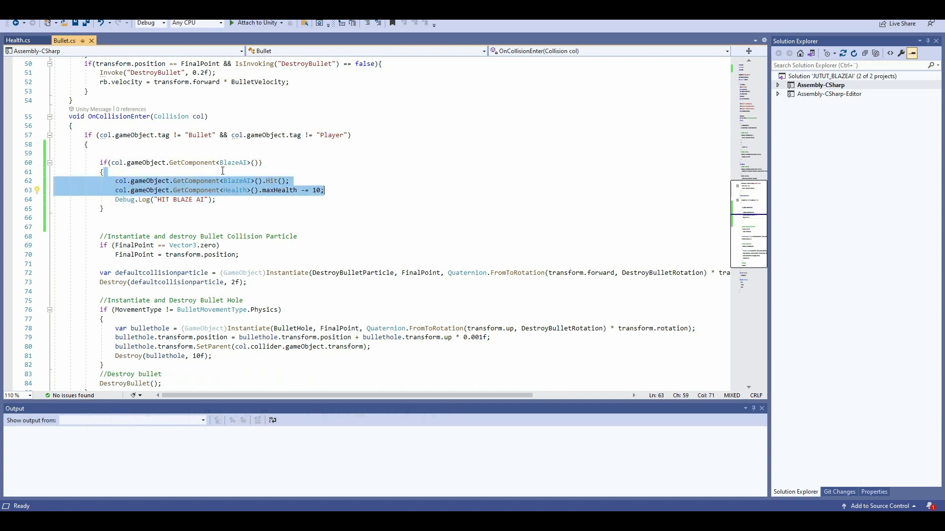
pyautogui.click(103, 171)
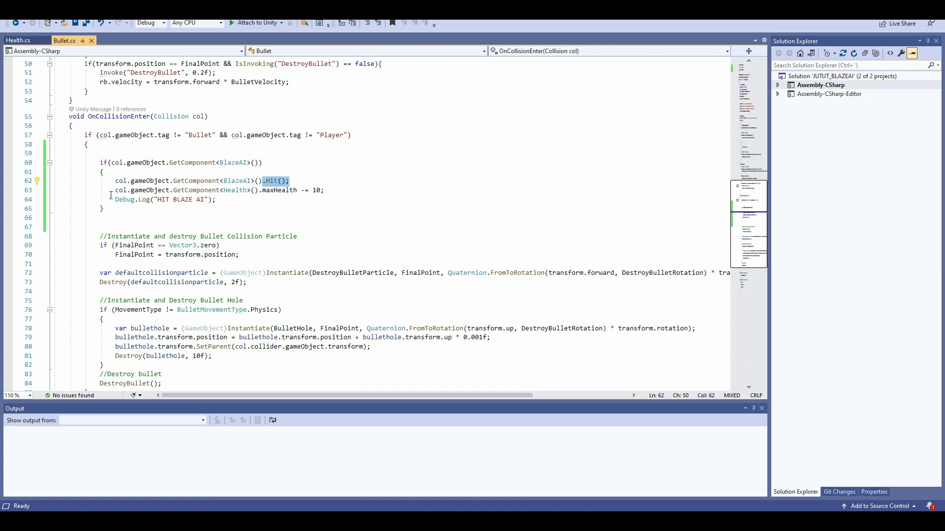
pyautogui.moveTo(261, 190); pyautogui.dragTo(323, 190)
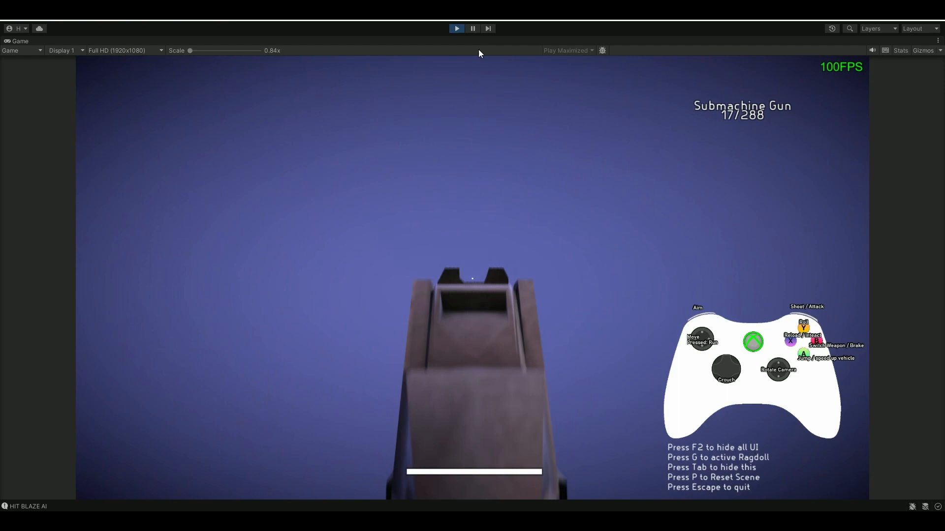
# Step: Stop play mode after shooting the zombies logs repeated 'HIT BLAZE AI' messages
pyautogui.click(455, 28)
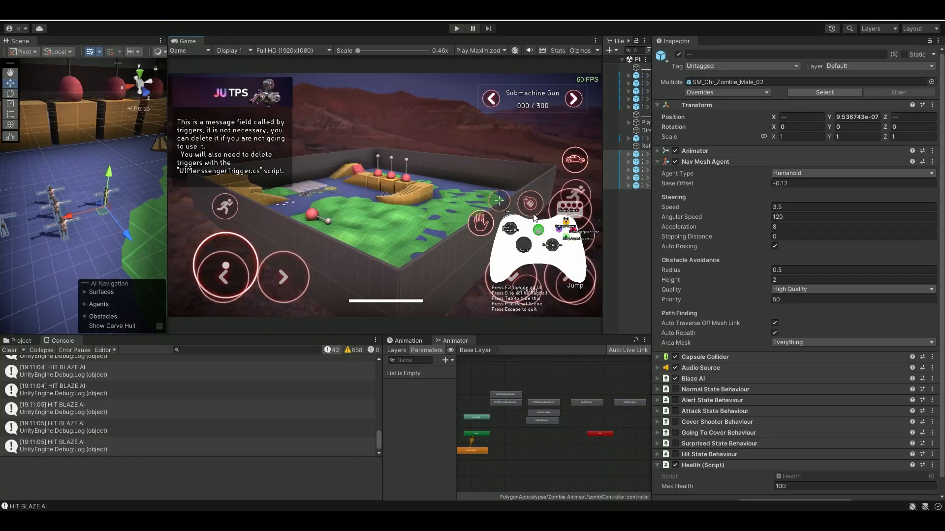